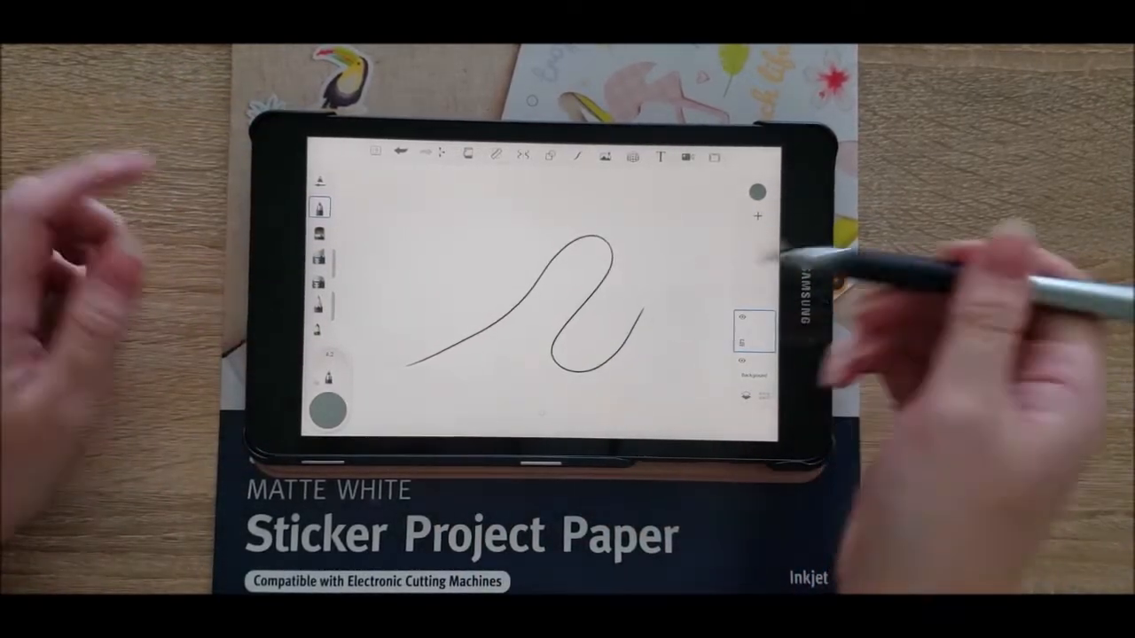
# Sketch a freehand curved pencil stroke on the blank SketchBook canvas
pyautogui.click(756, 193)
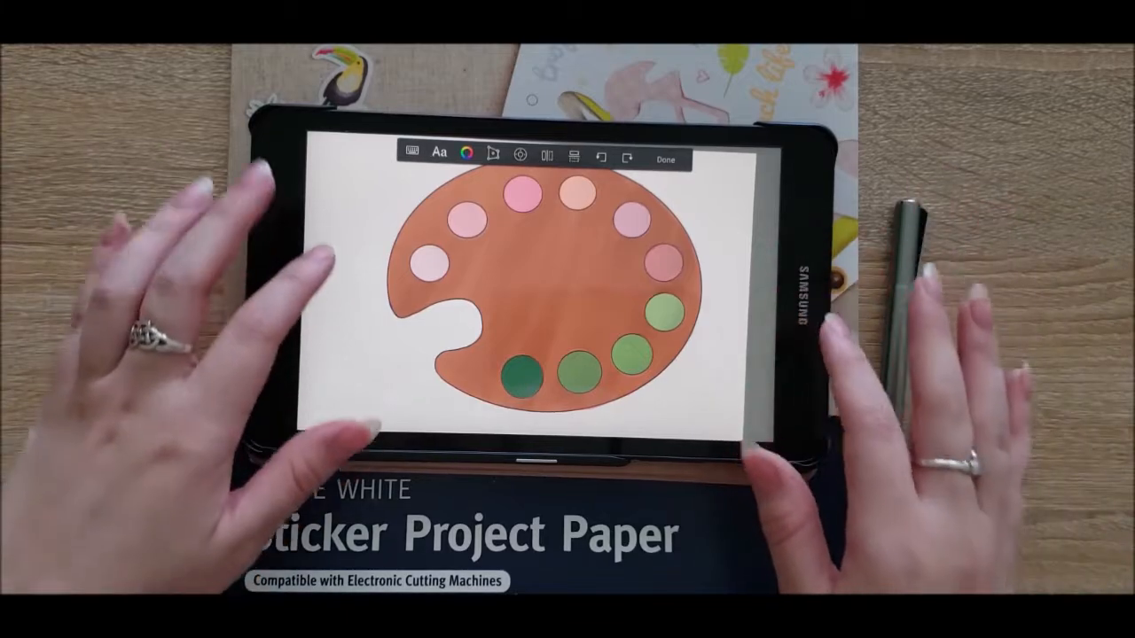
# Finish the orange palette drawing with pink and green paint wells and mark it done
pyautogui.click(665, 160)
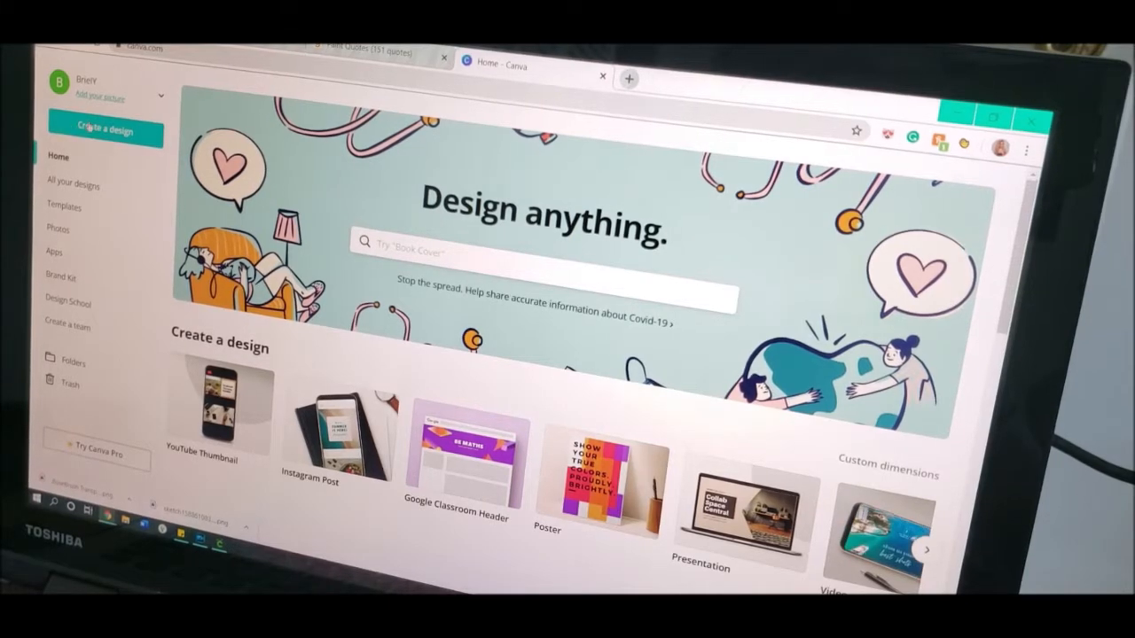
# Create a new blank YouTube Thumbnail design from Canva's design list
pyautogui.click(107, 131)
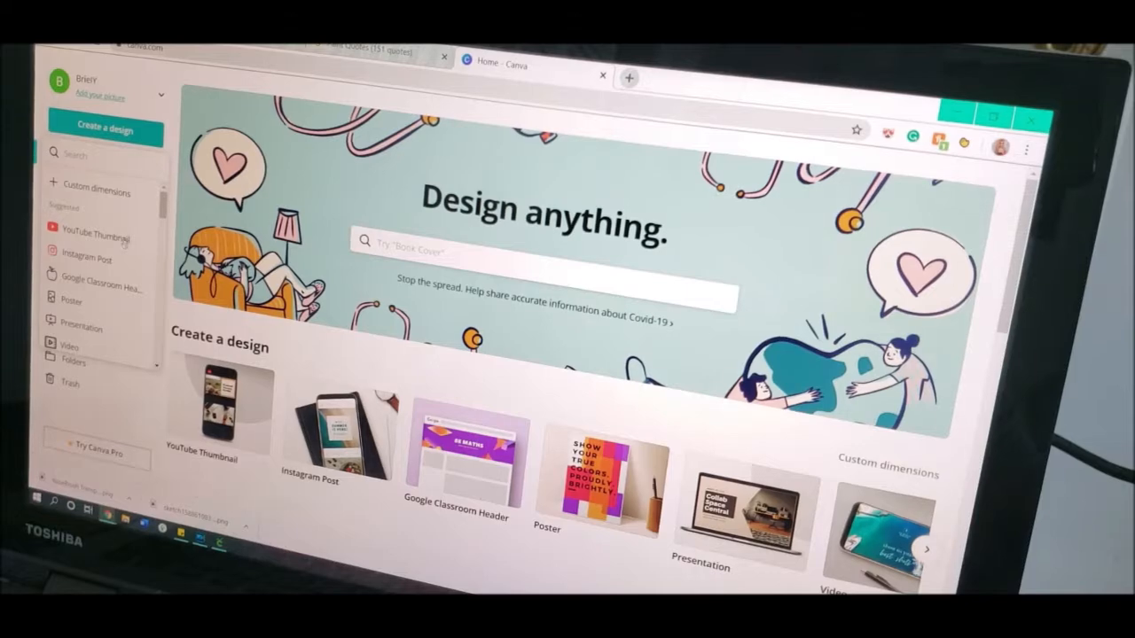
pyautogui.click(213, 408)
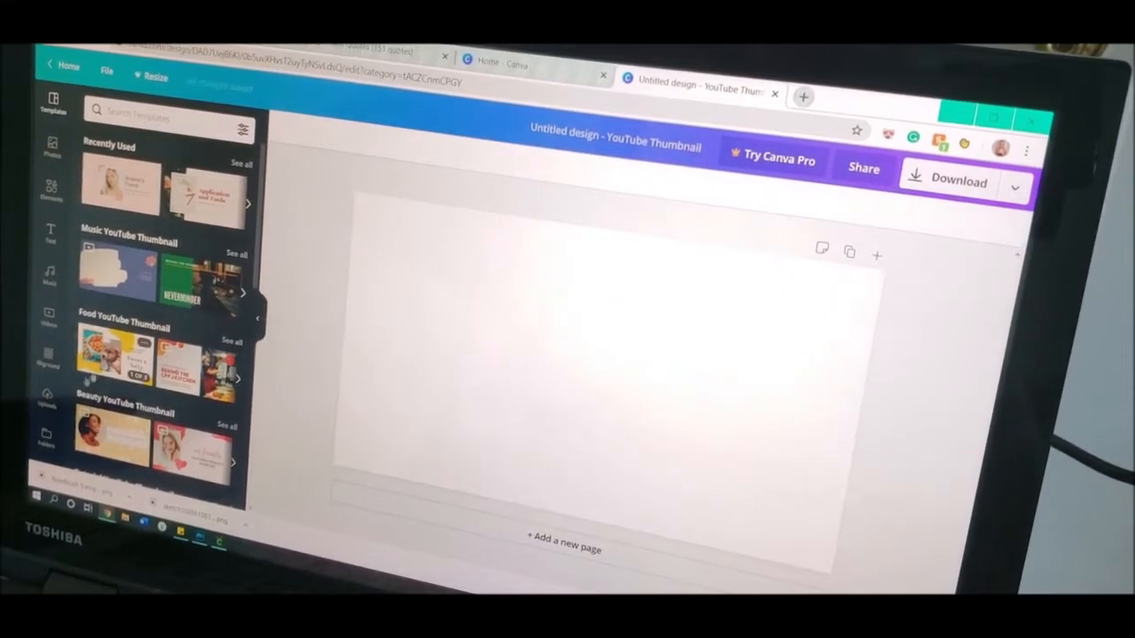
# Upload the palette image from the documents folder and place it on the thumbnail page
pyautogui.click(48, 399)
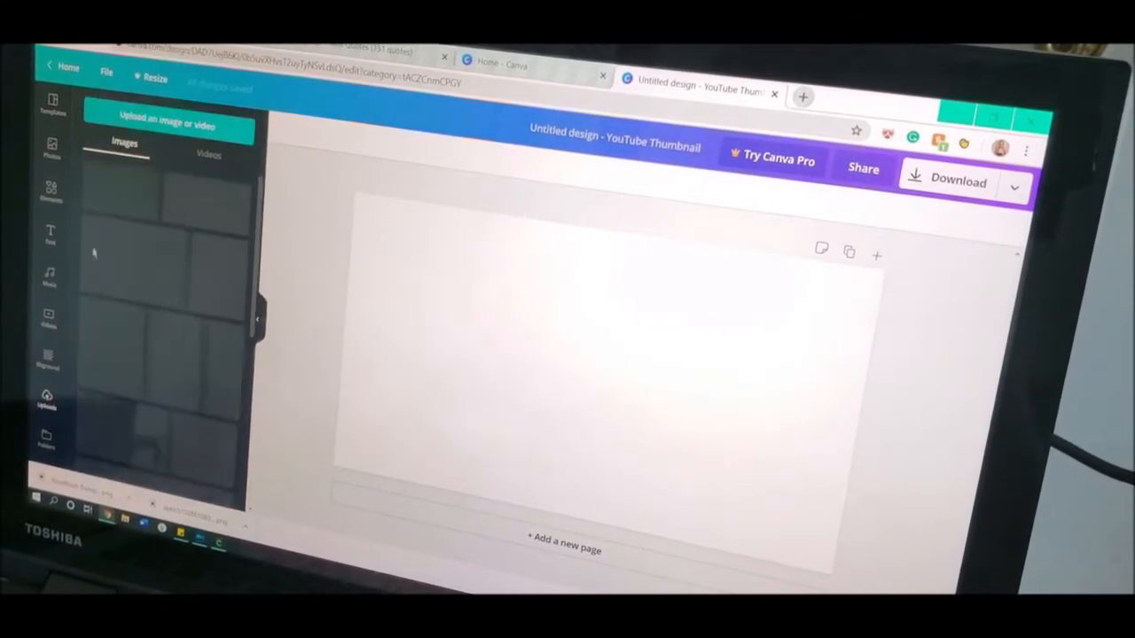
pyautogui.click(166, 122)
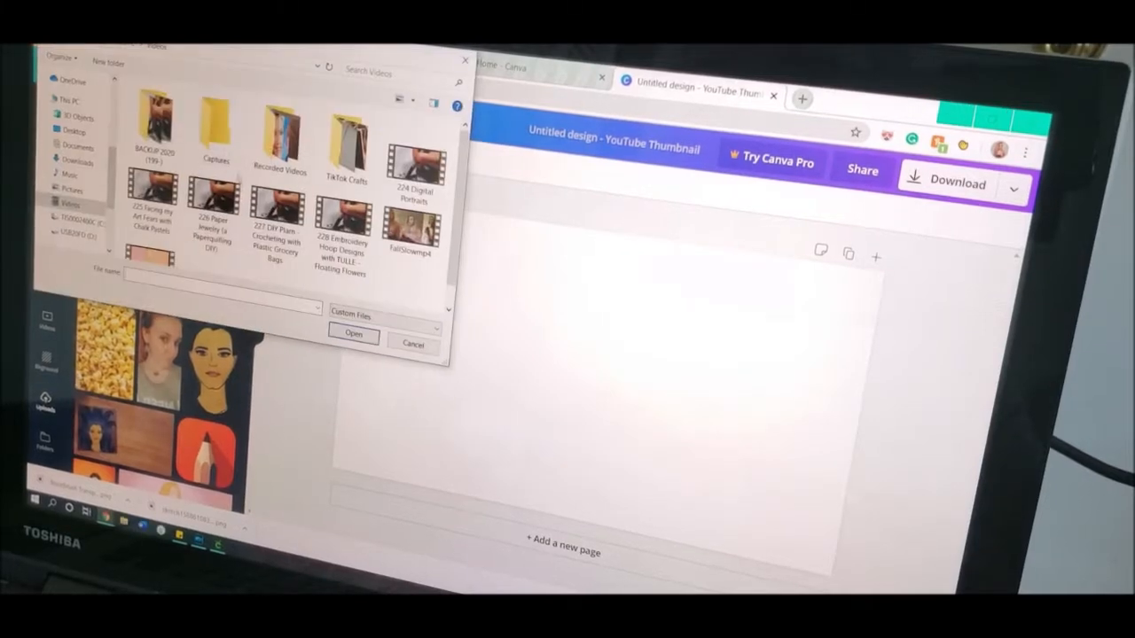
pyautogui.click(78, 145)
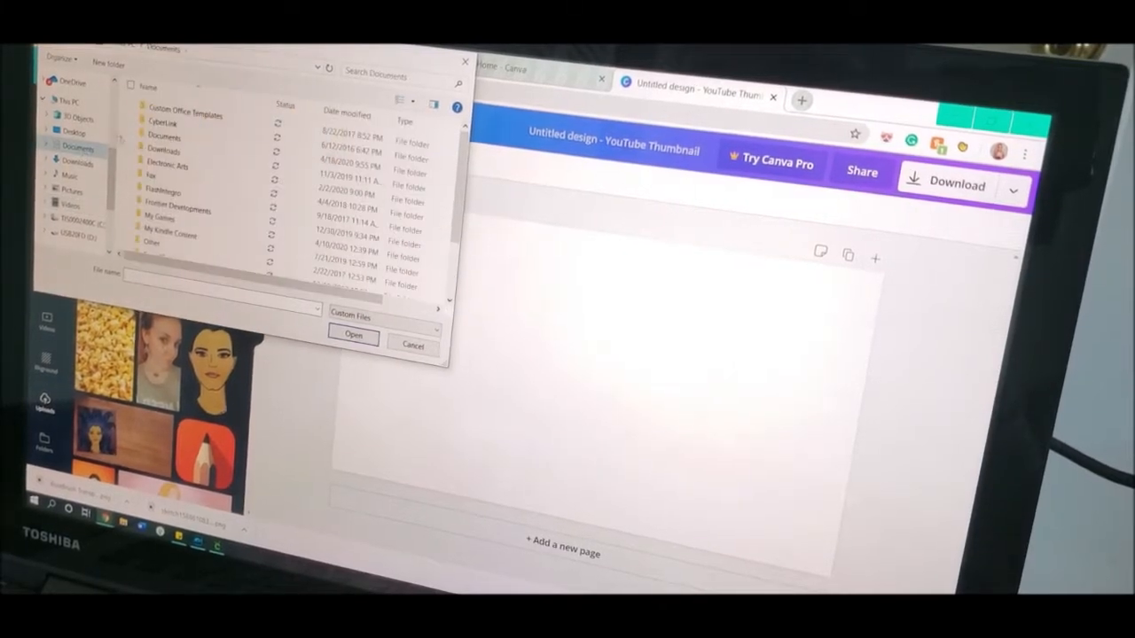
pyautogui.click(77, 163)
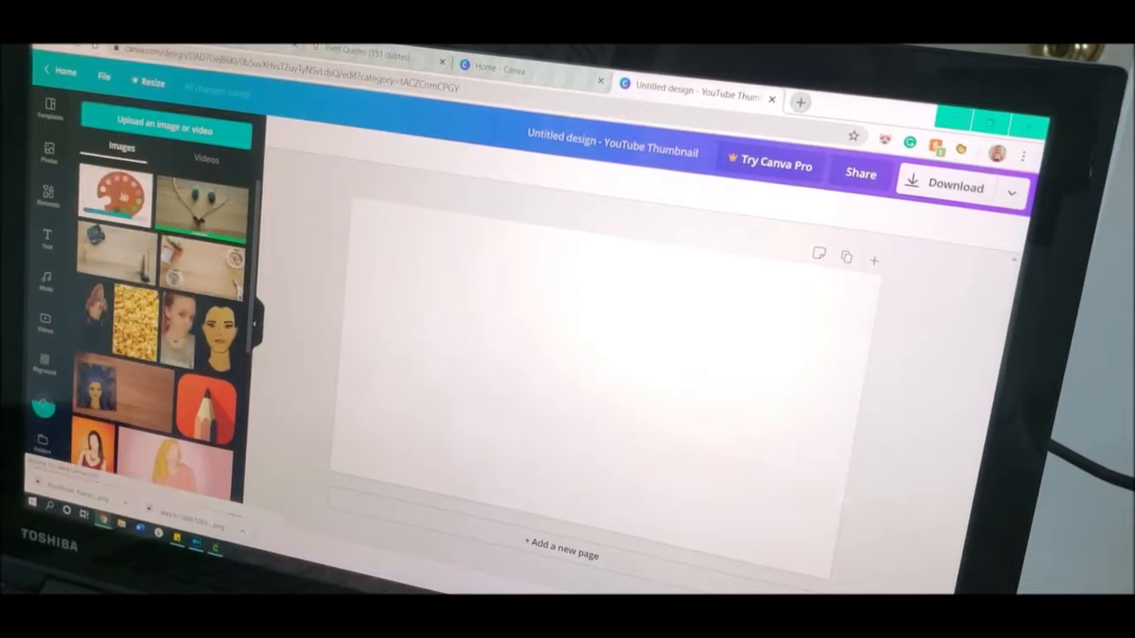
pyautogui.click(116, 198)
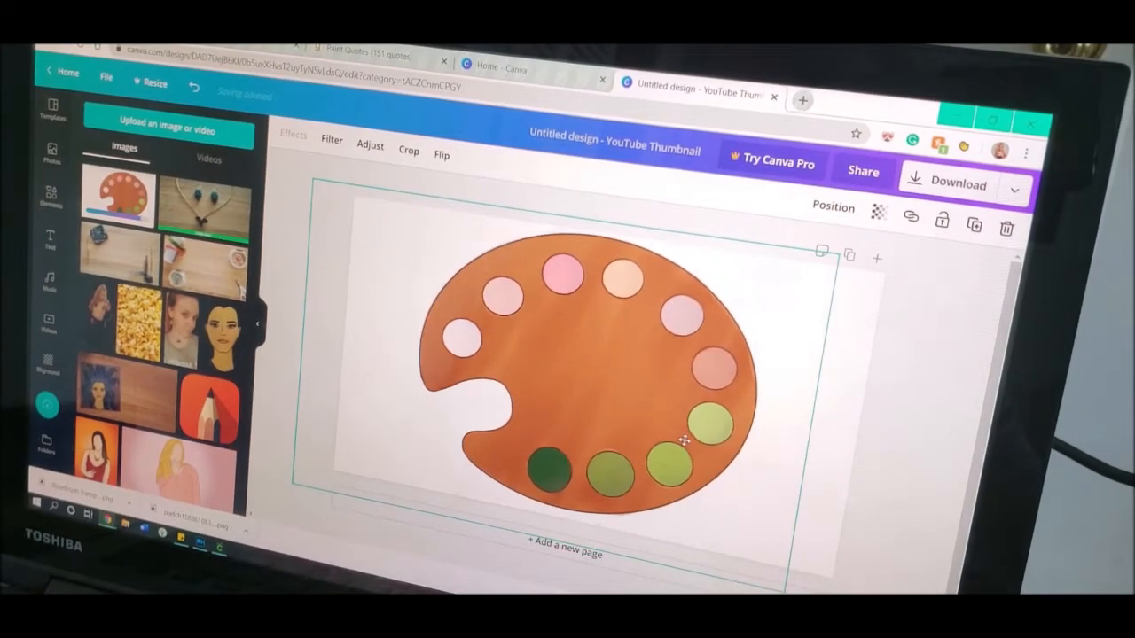
# Add a heading reading 'I knew I had to begin.' and centre it over the palette
pyautogui.click(50, 239)
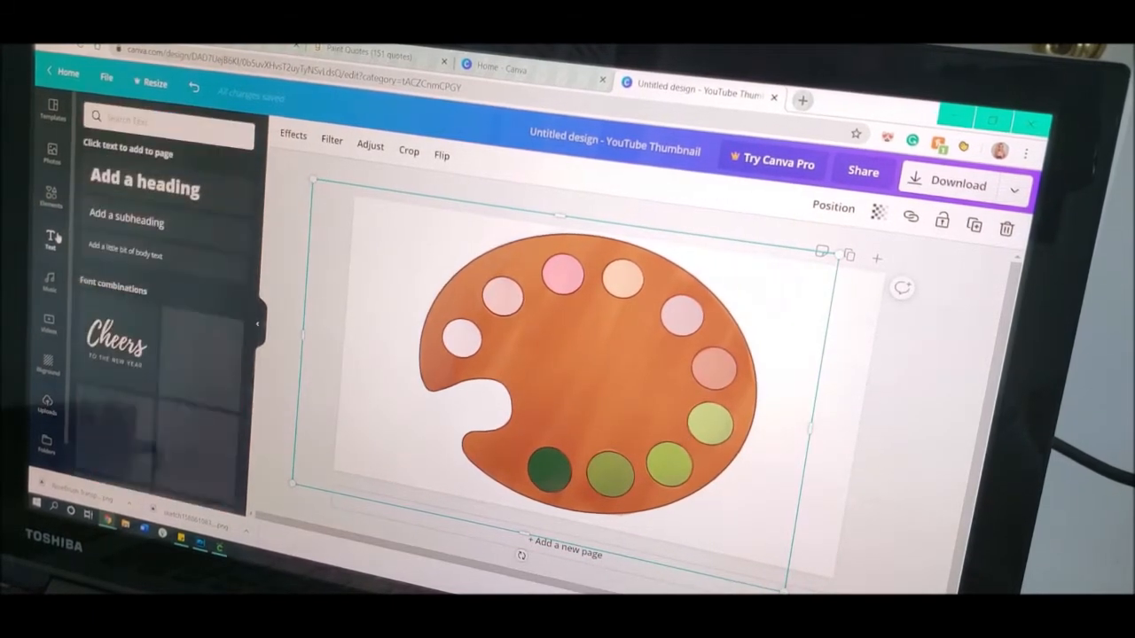
pyautogui.click(146, 188)
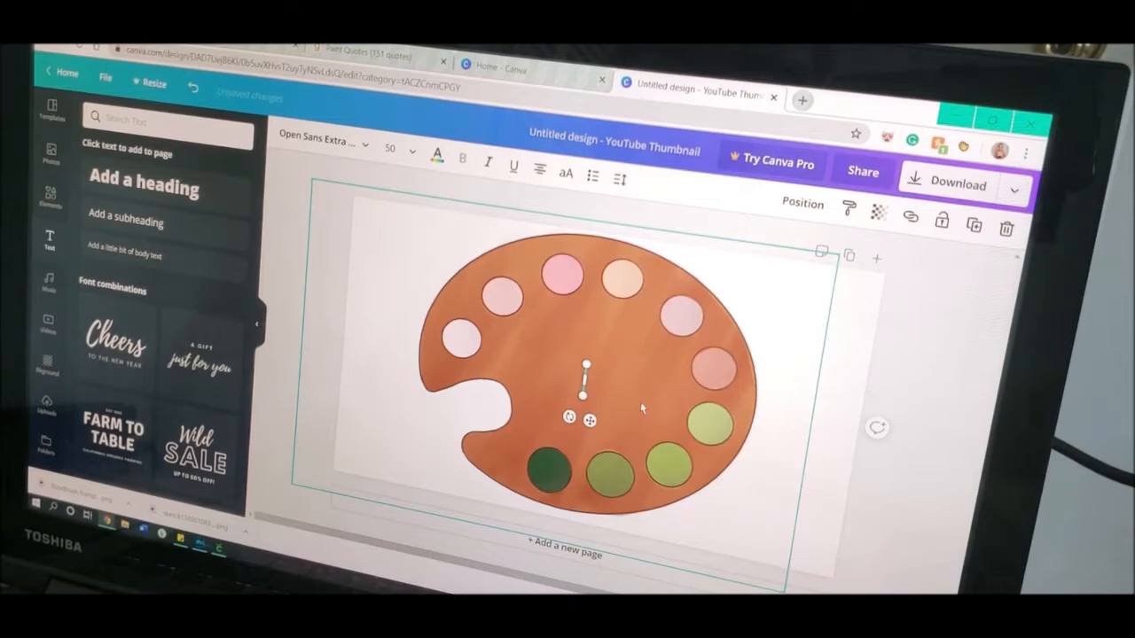
pyautogui.write('I knew I had to begin.')
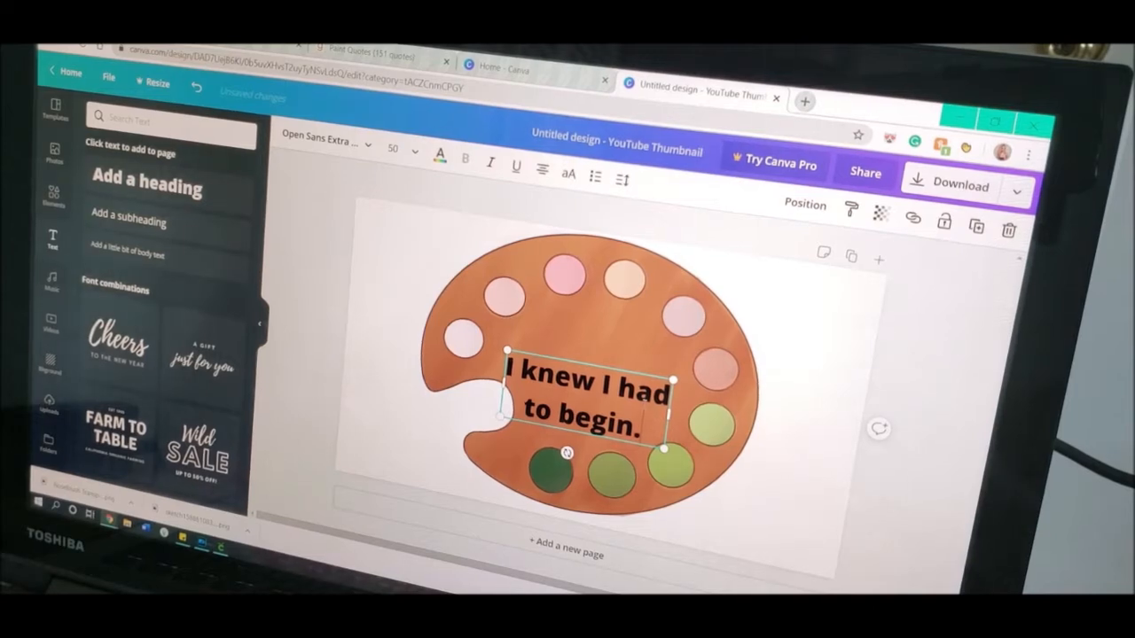
pyautogui.moveTo(585, 399); pyautogui.dragTo(586, 381)
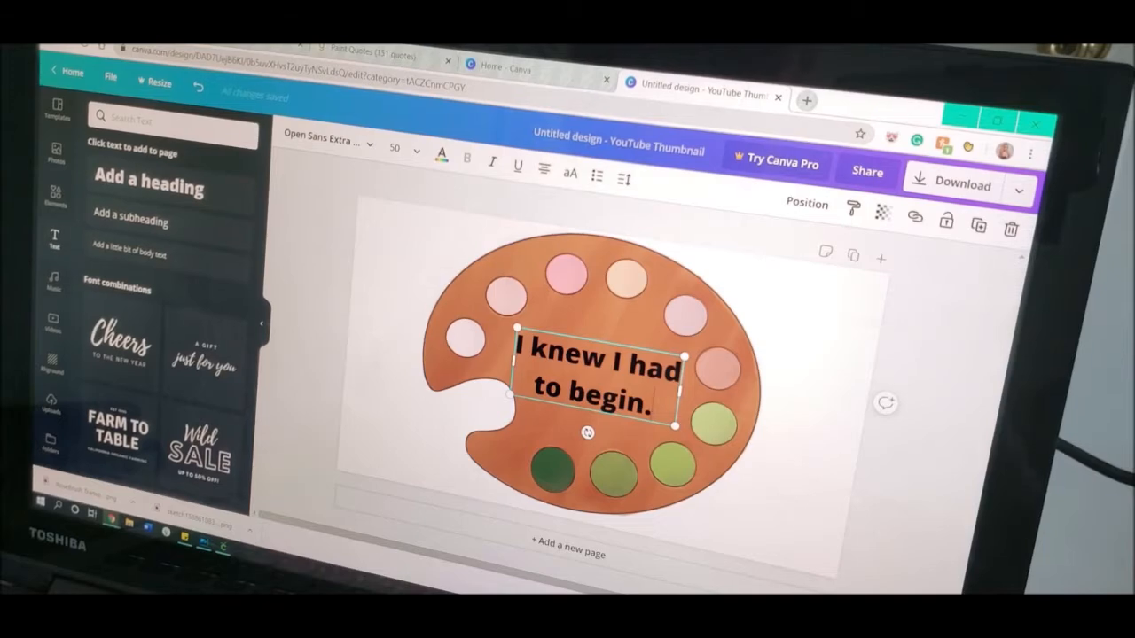
# Restyle the whole quote in a script font found by searching 'script', coloured white
pyautogui.tripleClick(594, 371)
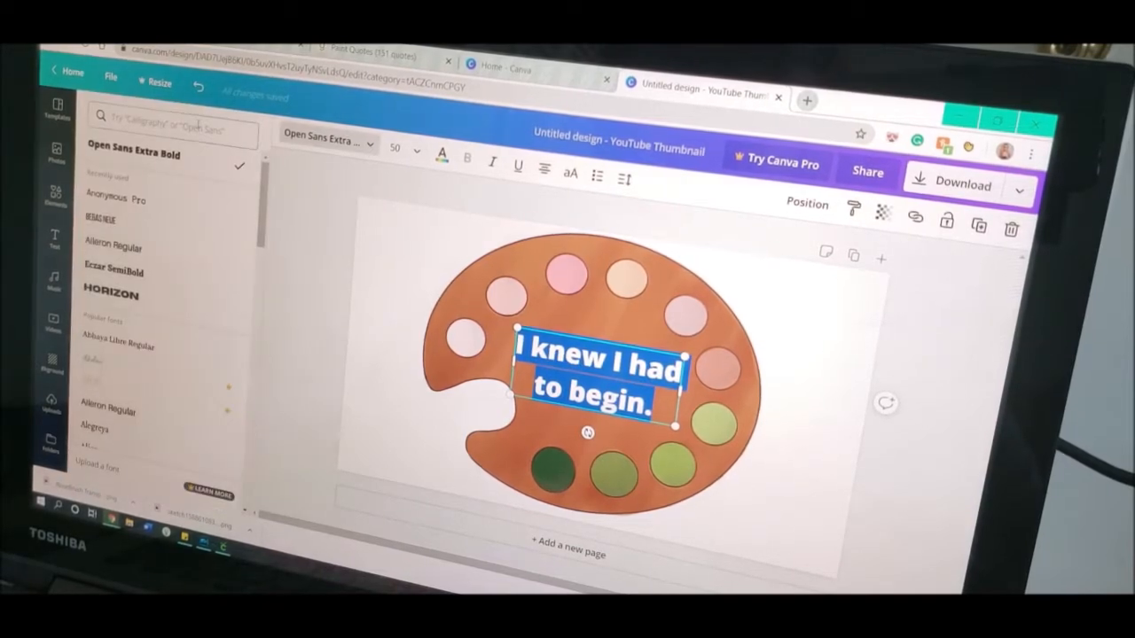
pyautogui.write('sor')
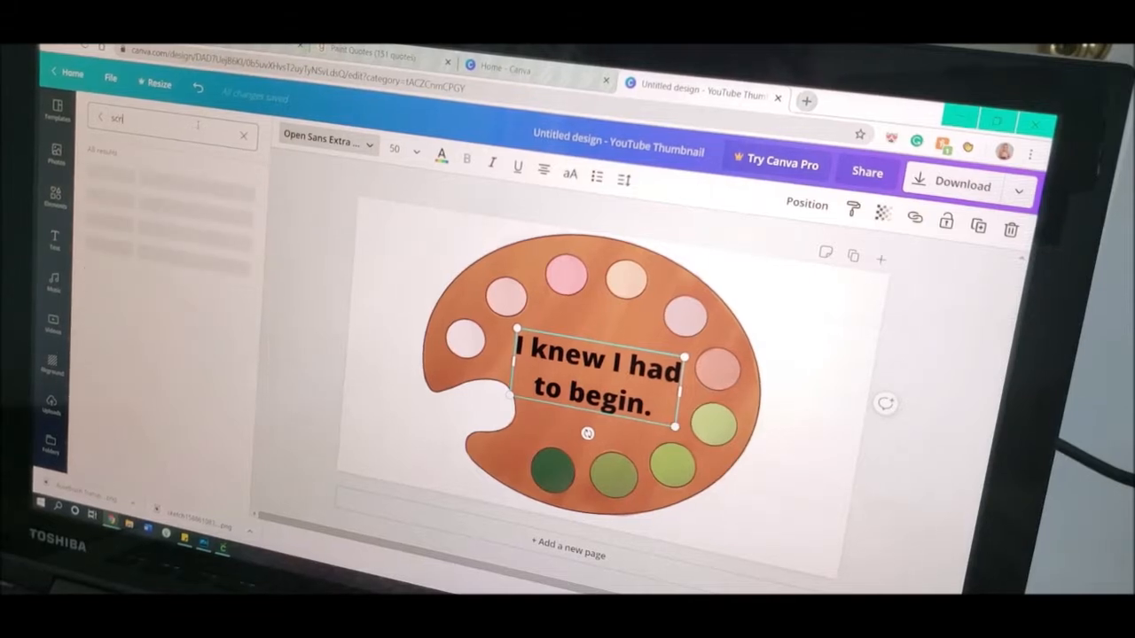
pyautogui.write('script')
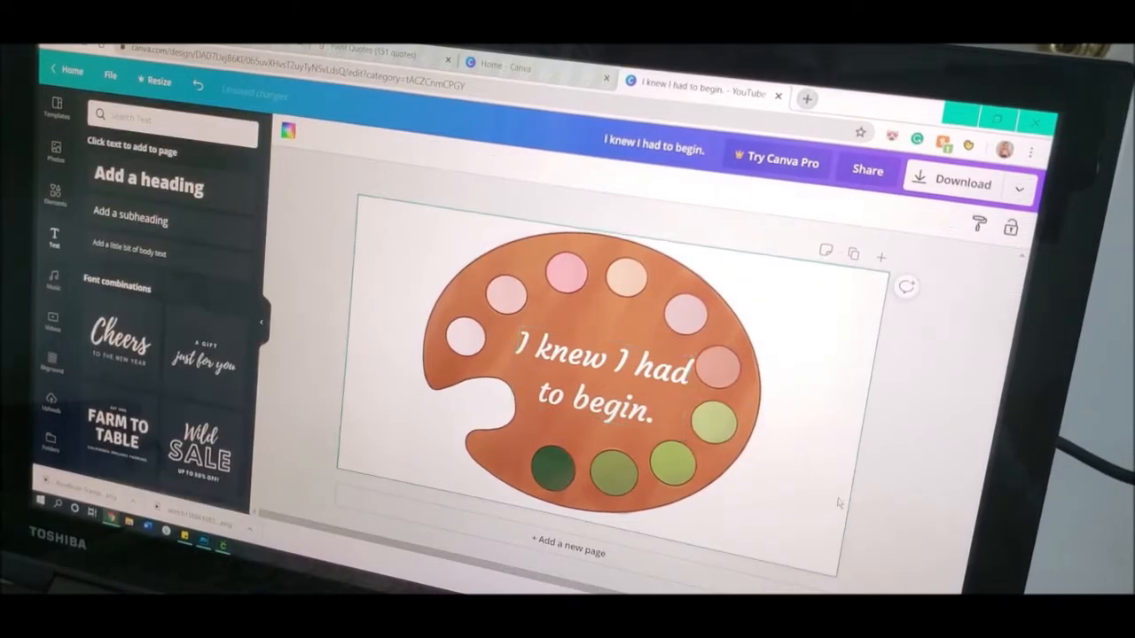
pyautogui.click(961, 181)
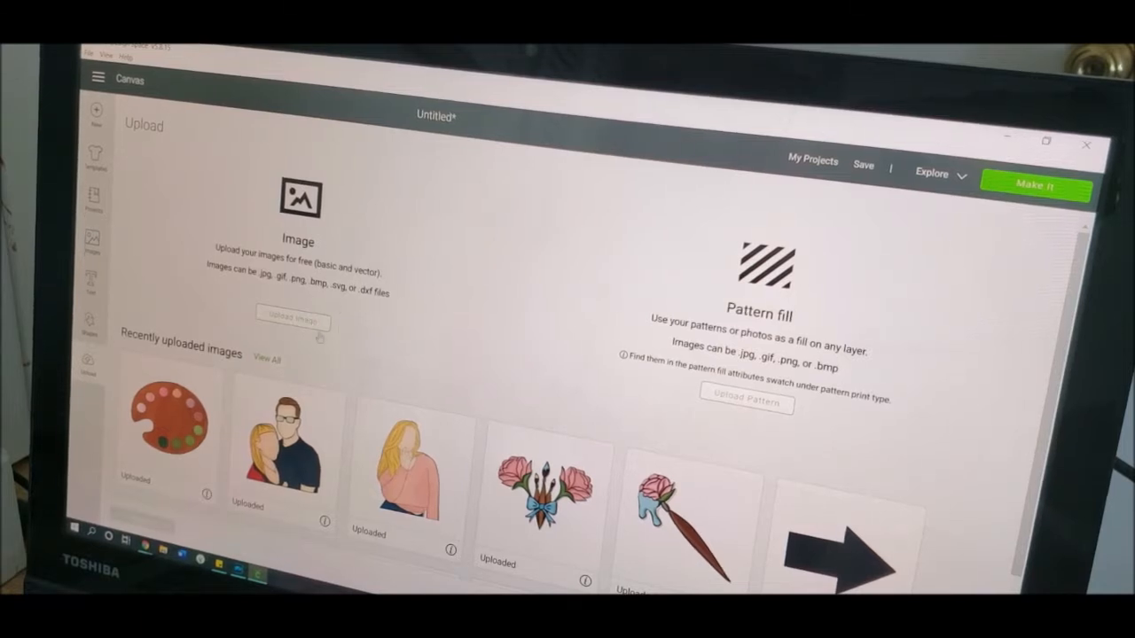
# Upload the 'I knew I had to begin' PNG, set its image complexity type and add it to the canvas
pyautogui.click(292, 321)
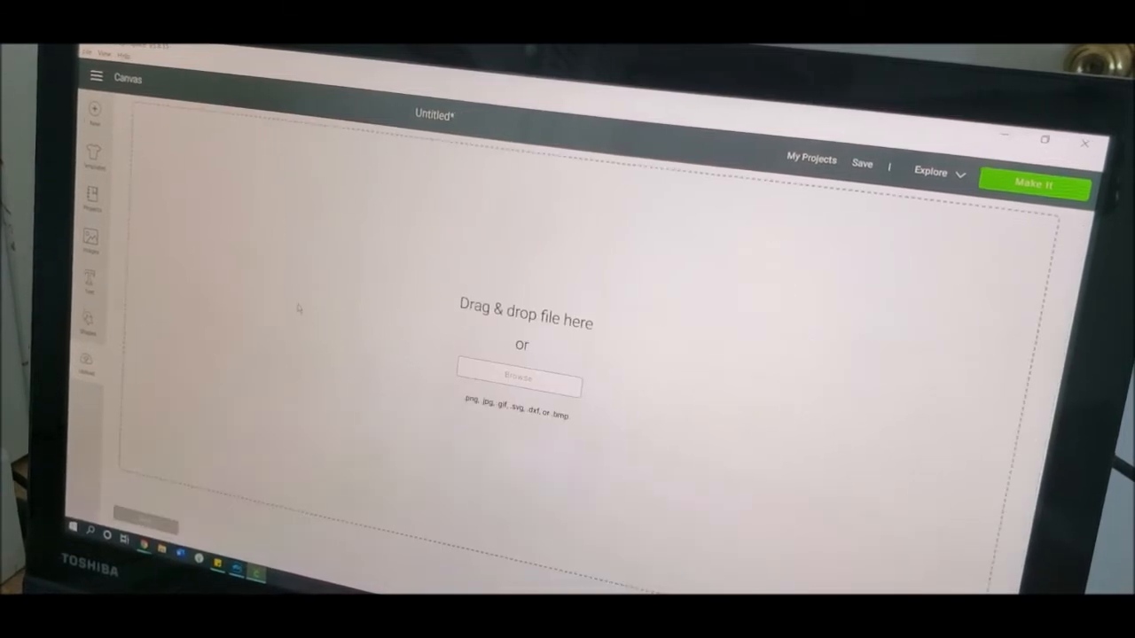
pyautogui.click(518, 380)
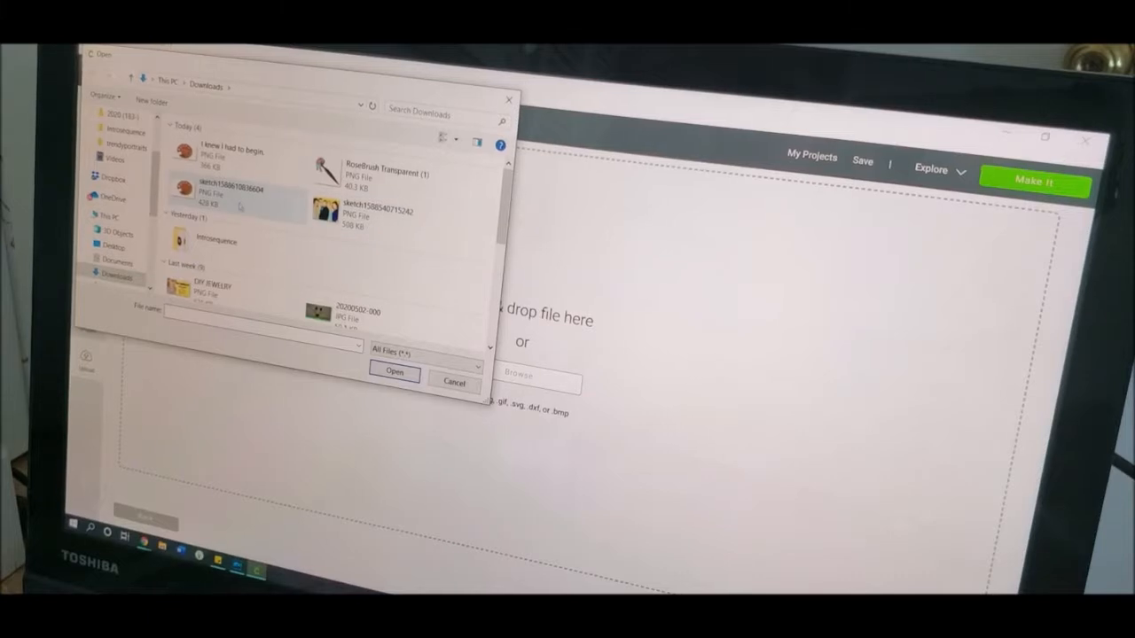
pyautogui.click(394, 372)
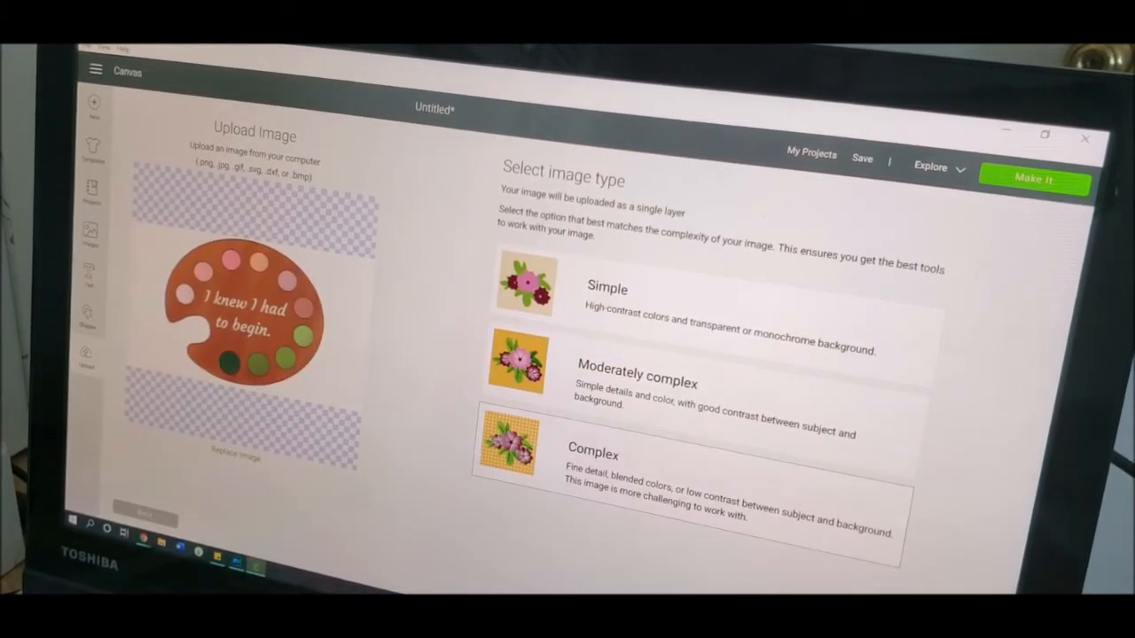
pyautogui.click(527, 284)
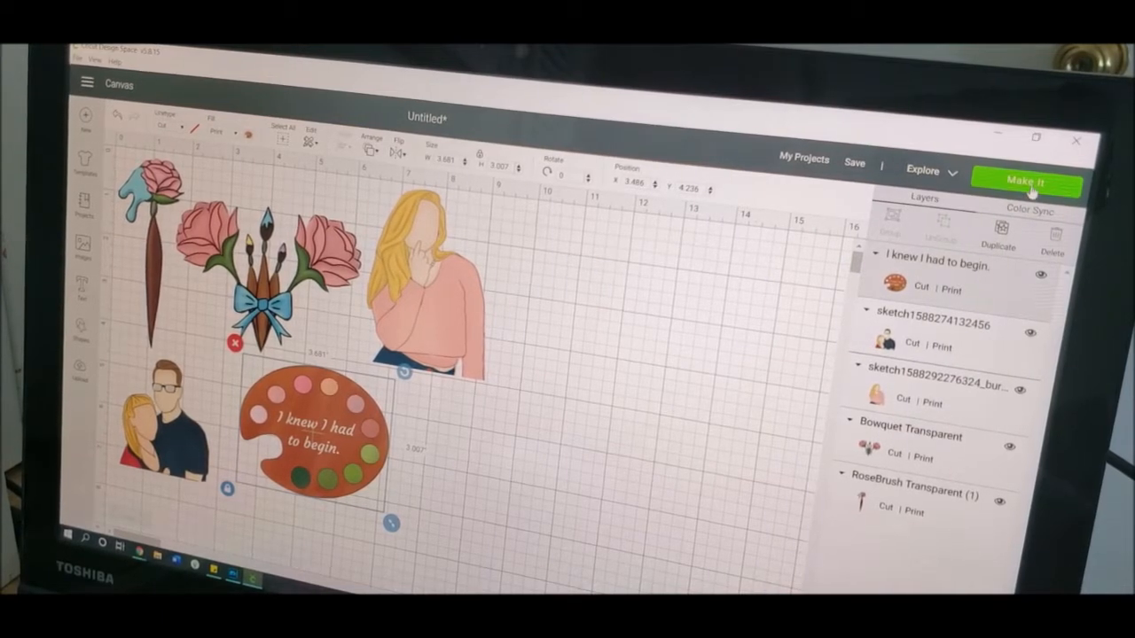
# Deselect the palette sticker and go to Make It for the mat preview
pyautogui.click(1025, 181)
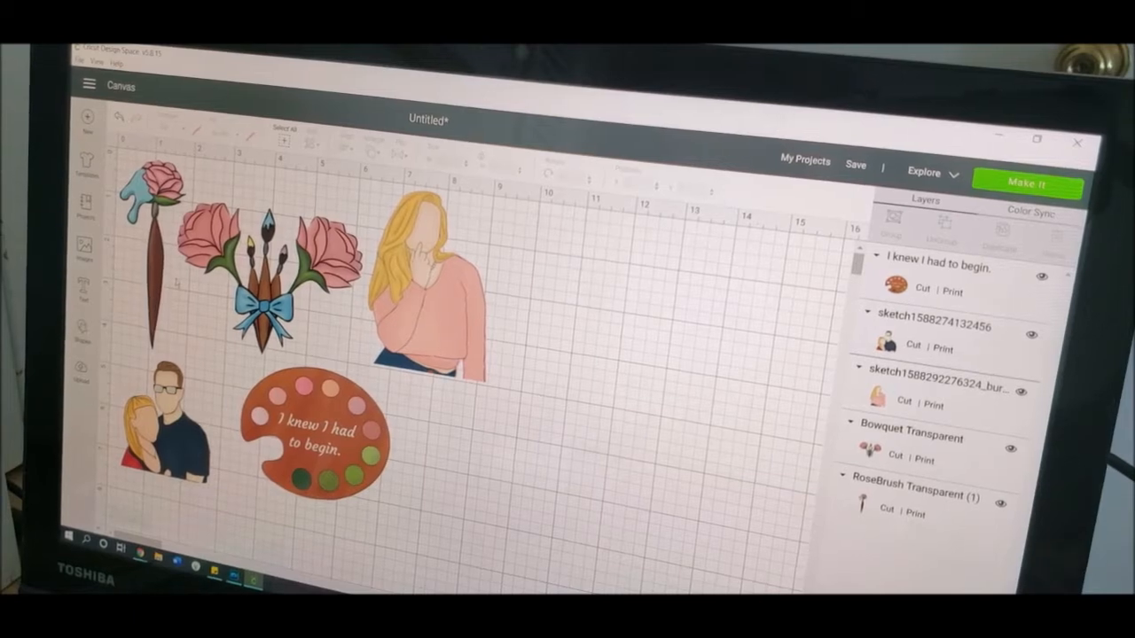
pyautogui.click(1028, 182)
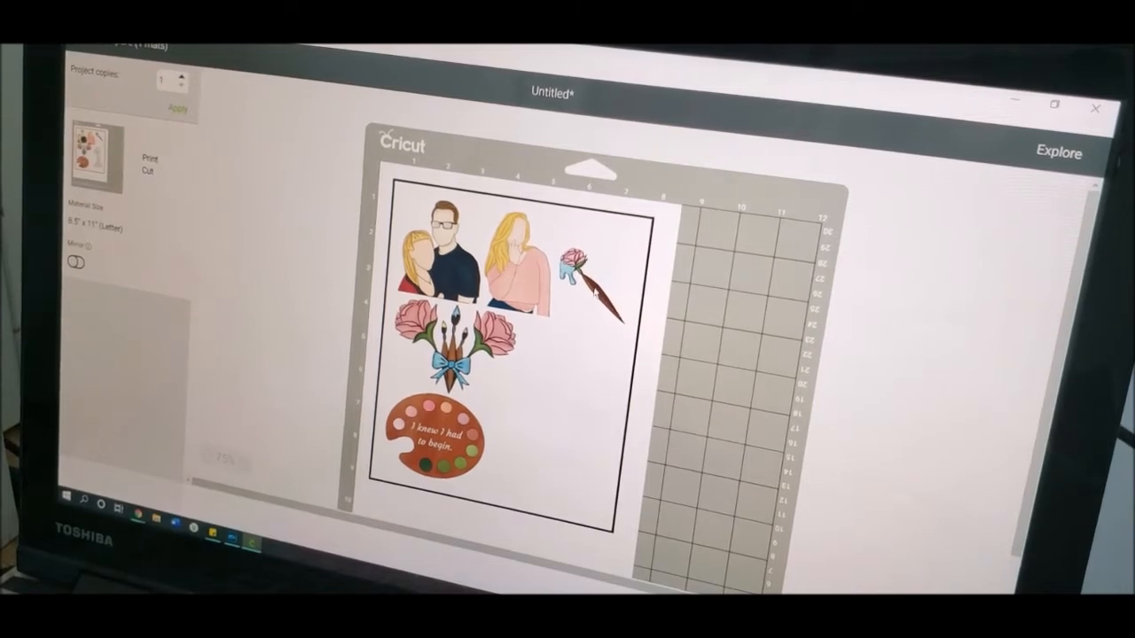
# Adjust a sticker on the mat, send the sheet to the HP Deskjet and enable Use System Dialog
pyautogui.moveTo(435, 434); pyautogui.dragTo(567, 372)
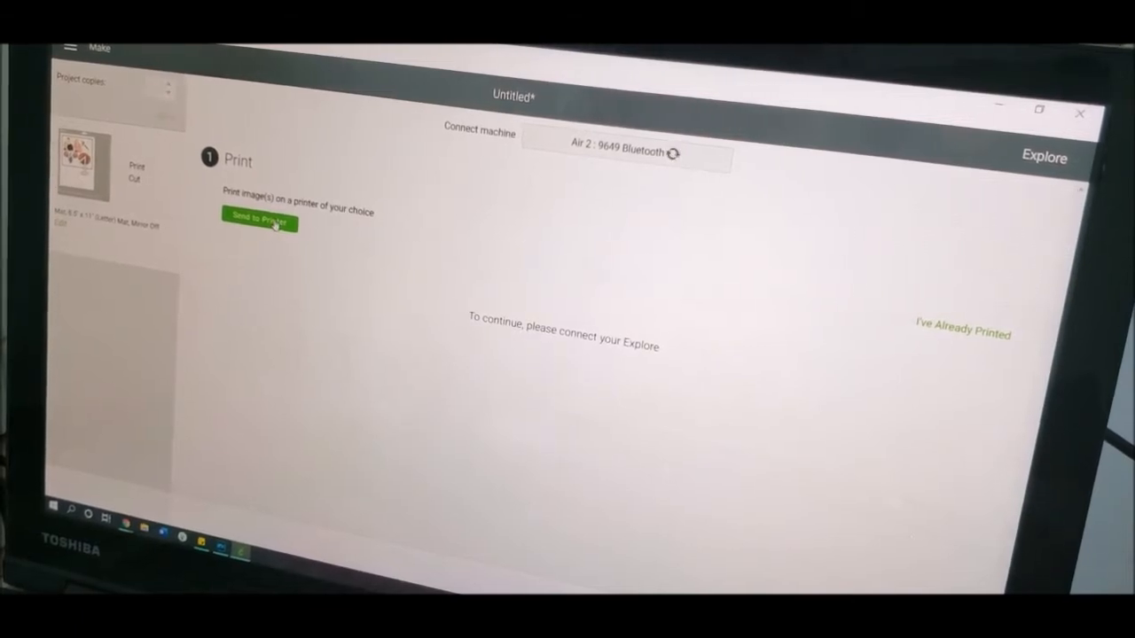
pyautogui.click(259, 222)
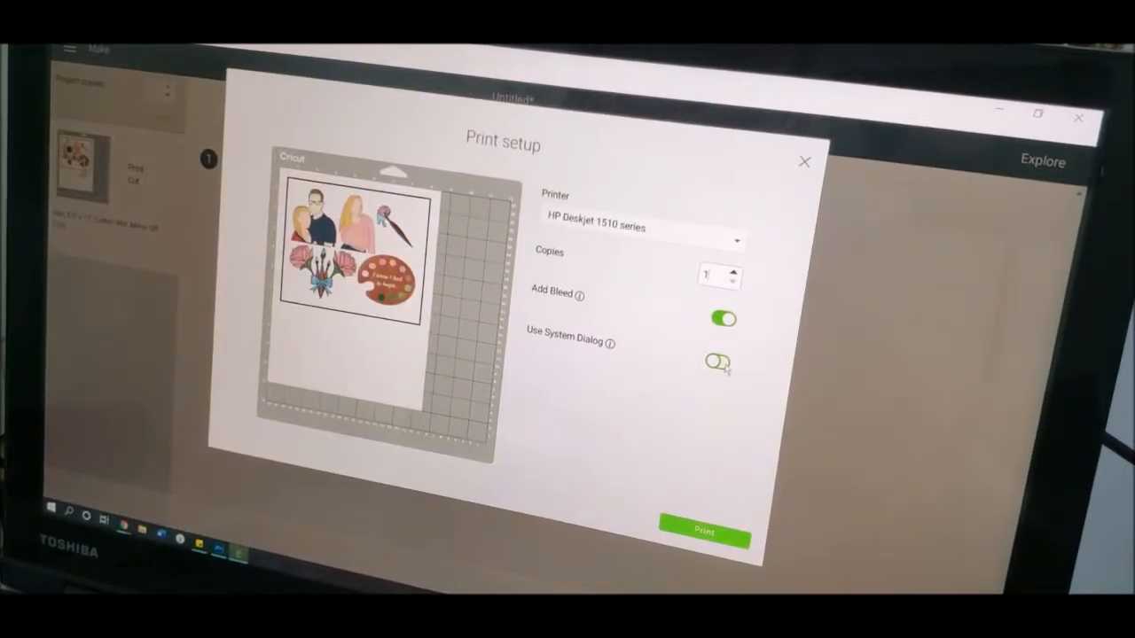
pyautogui.click(718, 362)
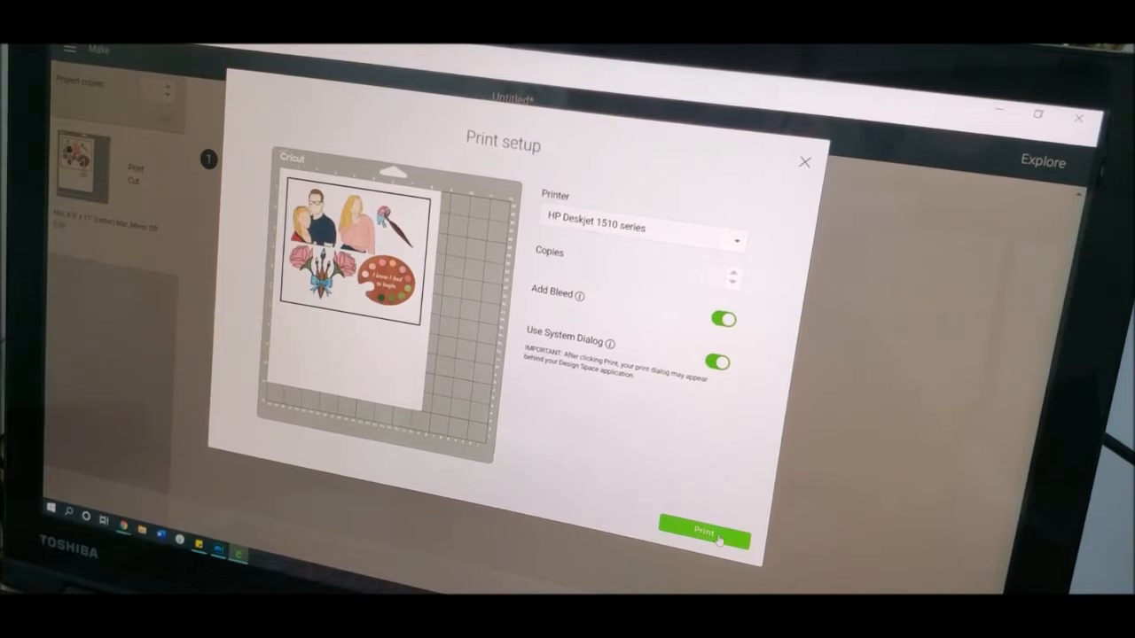